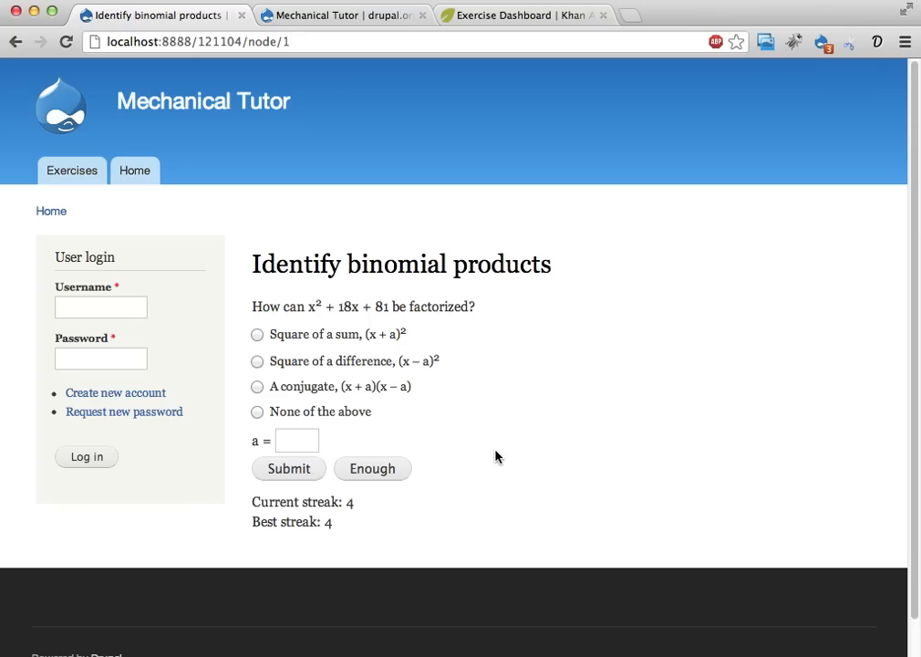
Step: Answer the factoring question as square of a sum with a = 9 and submit, reaching streak 5
click(343, 15)
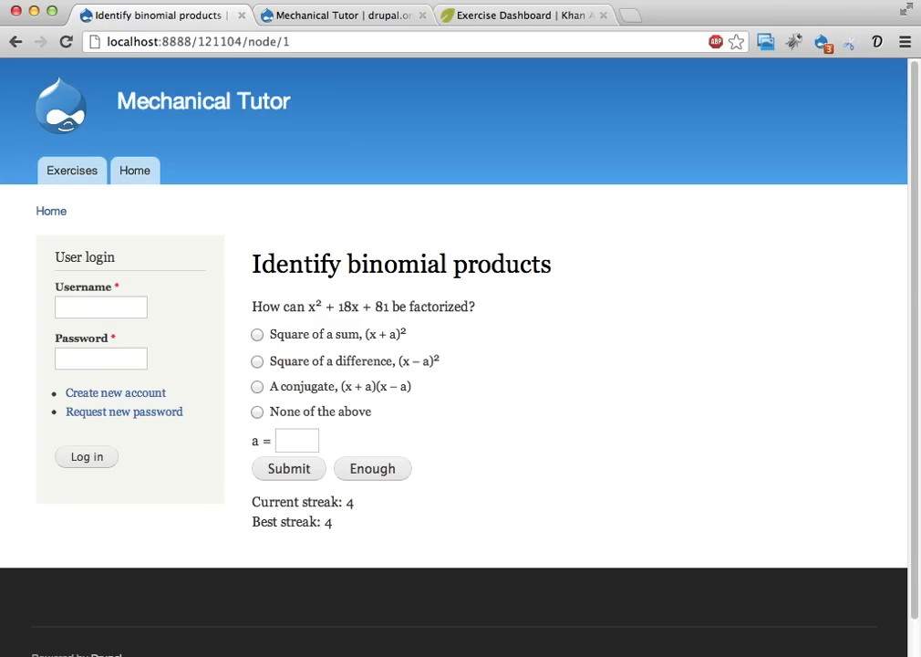
mouse_move(307, 307)
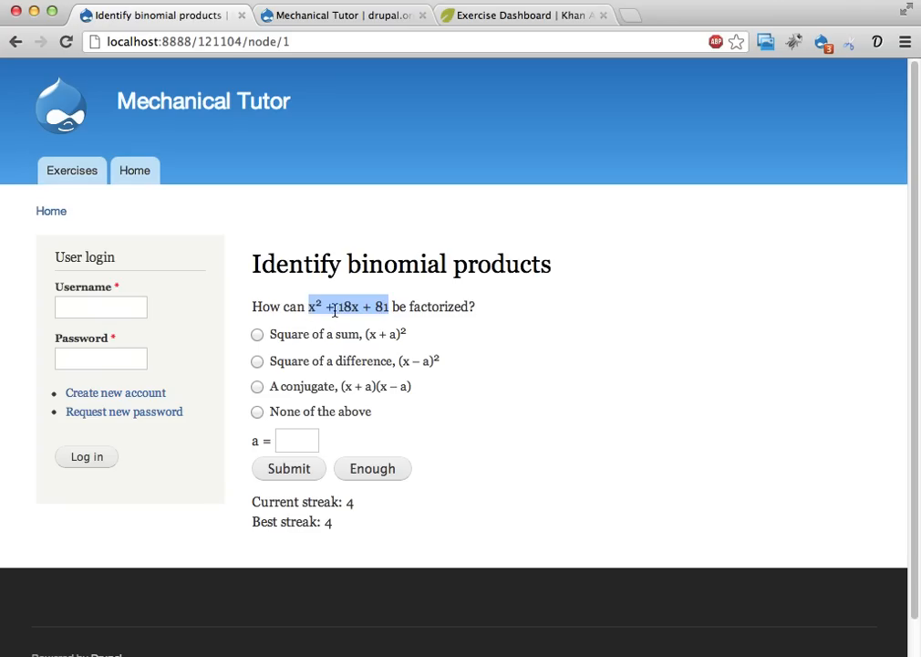
mouse_move(305, 364)
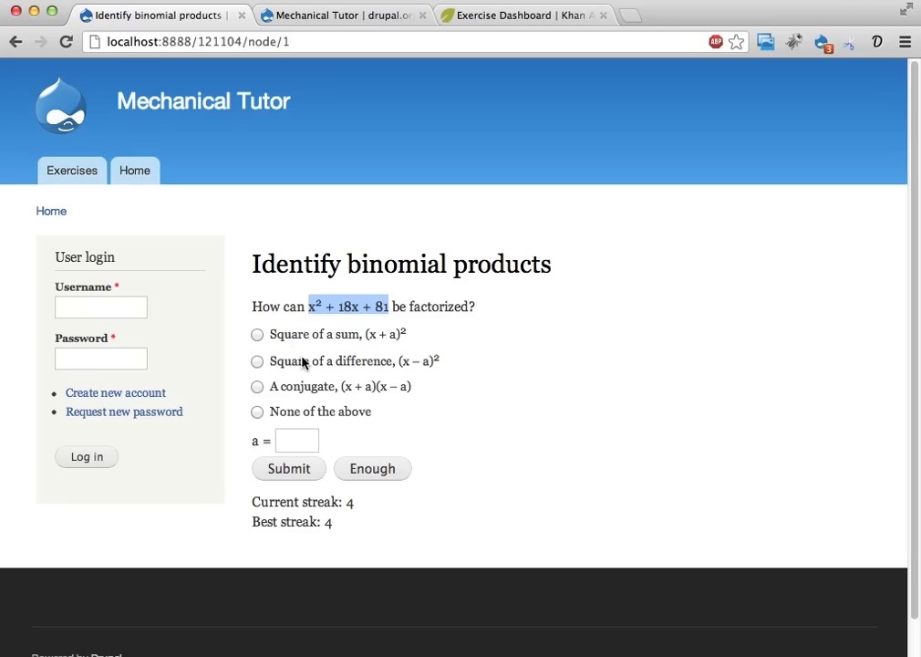
click(257, 334)
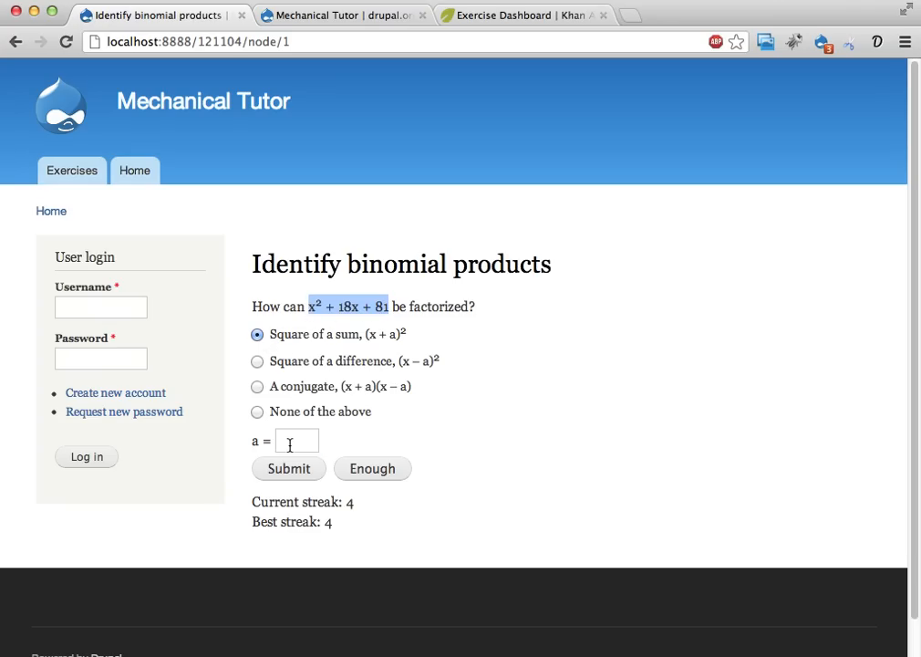
click(298, 440)
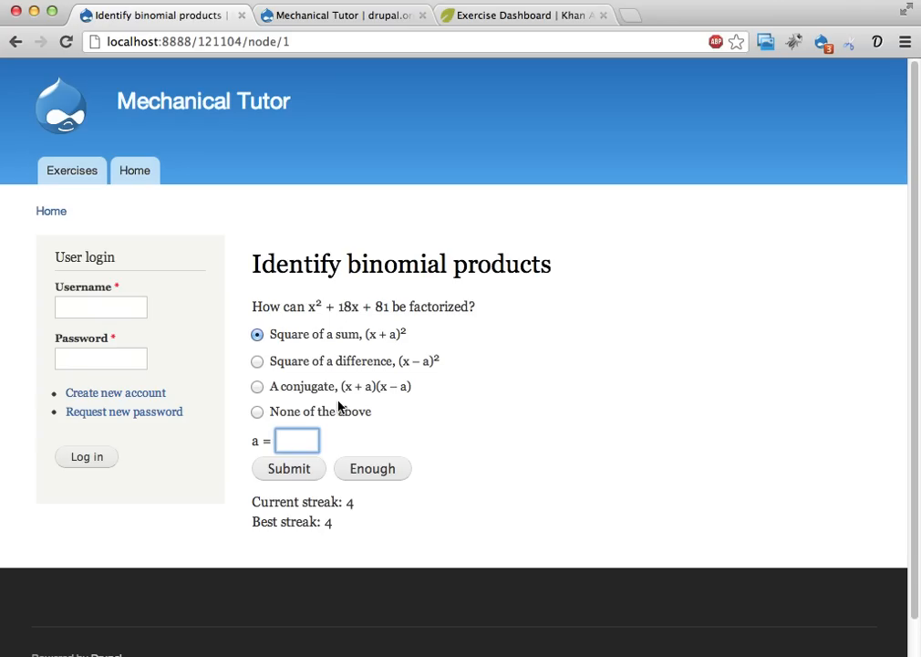
text(9)
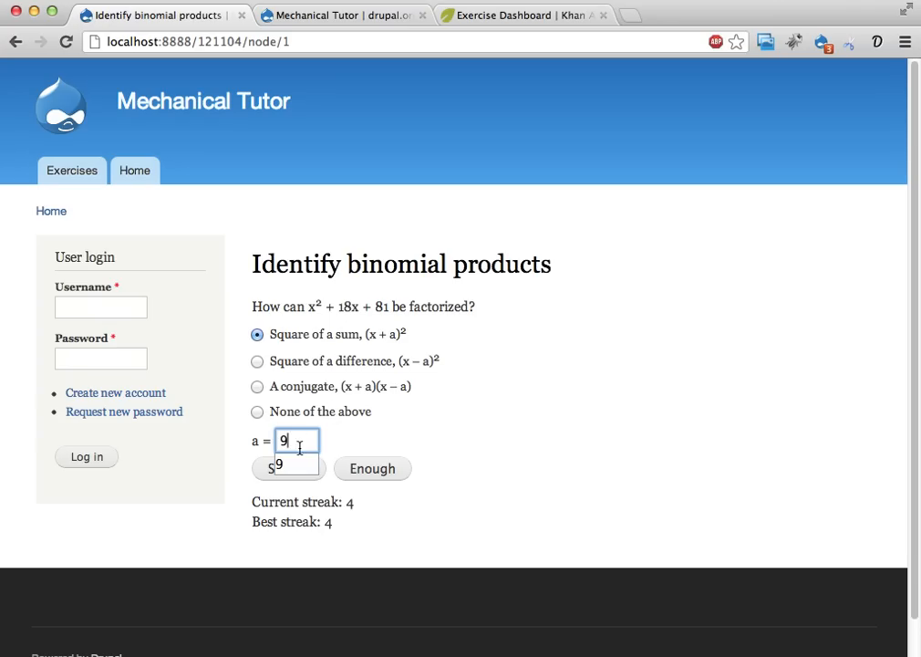
click(288, 467)
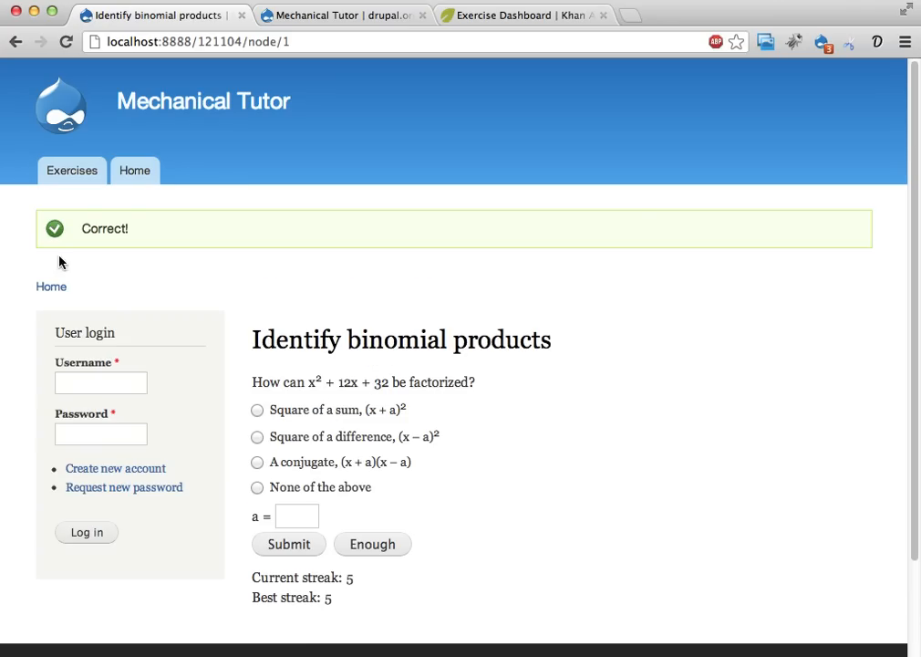
scroll(down, 3)
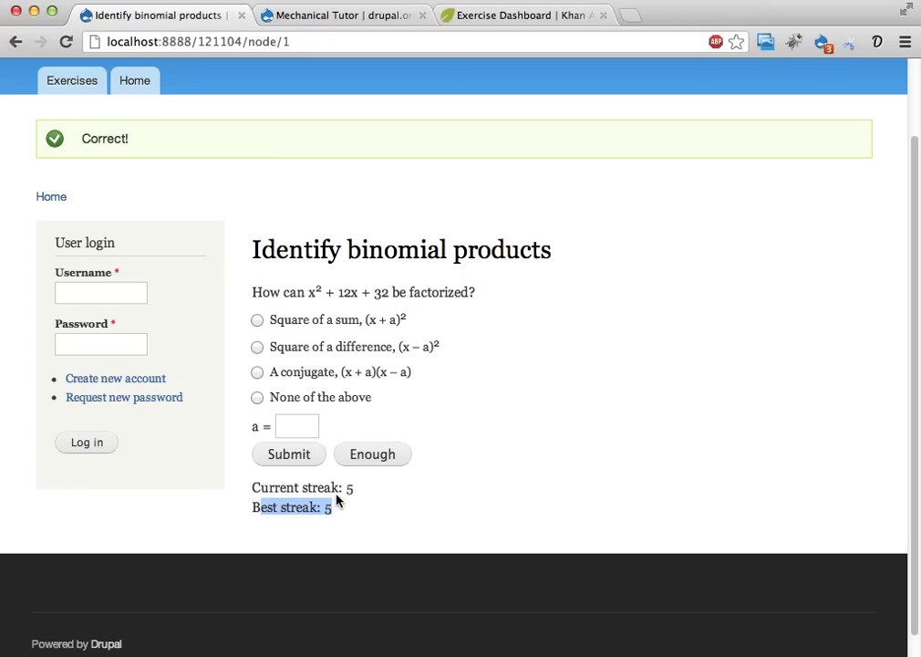
mouse_move(278, 347)
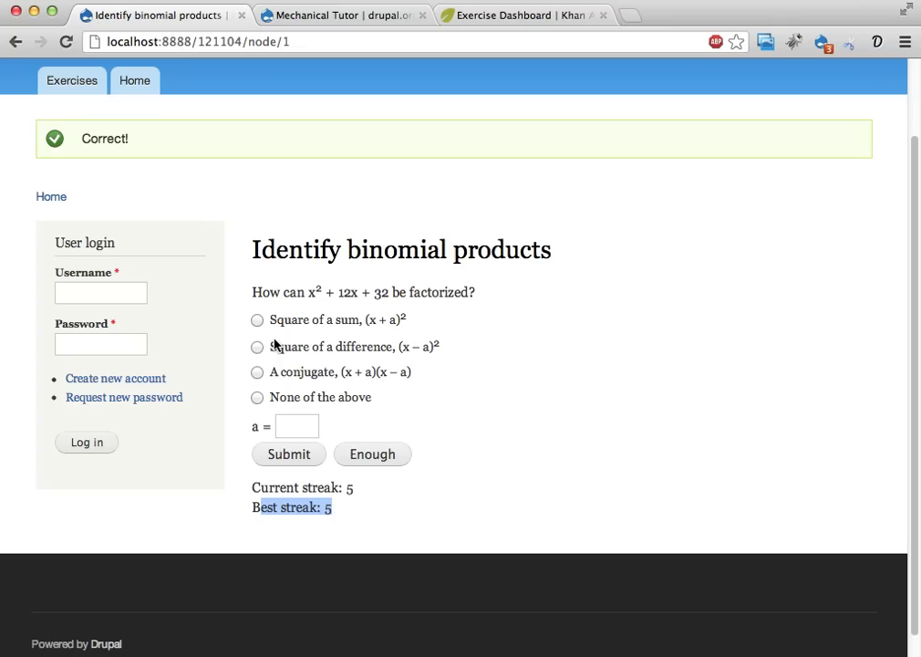
Step: On the next question choose square of a sum, then give up with Enough, resetting the streak to 0
click(257, 319)
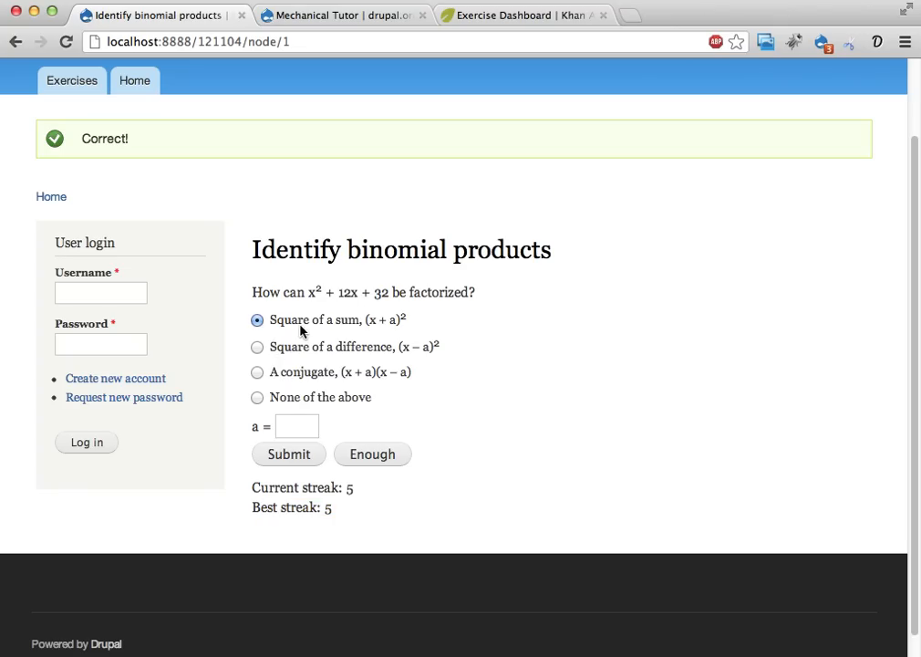
click(372, 454)
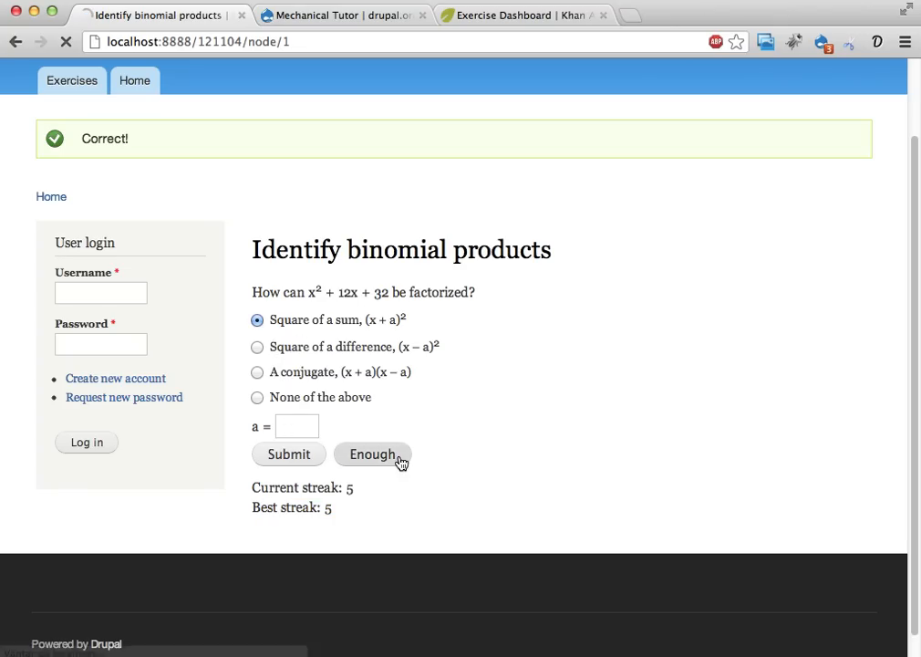
click(288, 452)
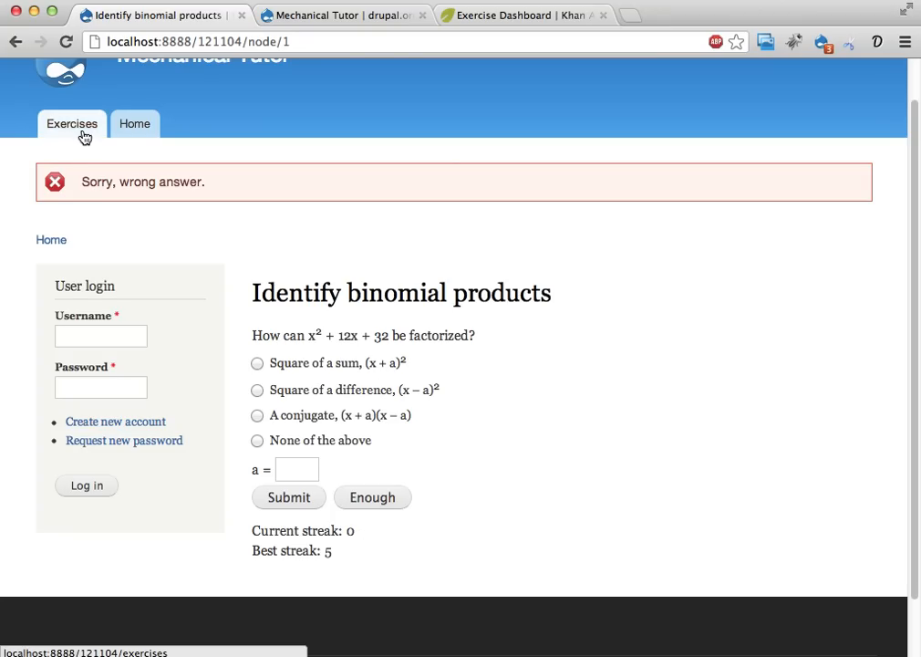
Step: Go to the Exercises list and log in through the User login block as administrator
click(71, 124)
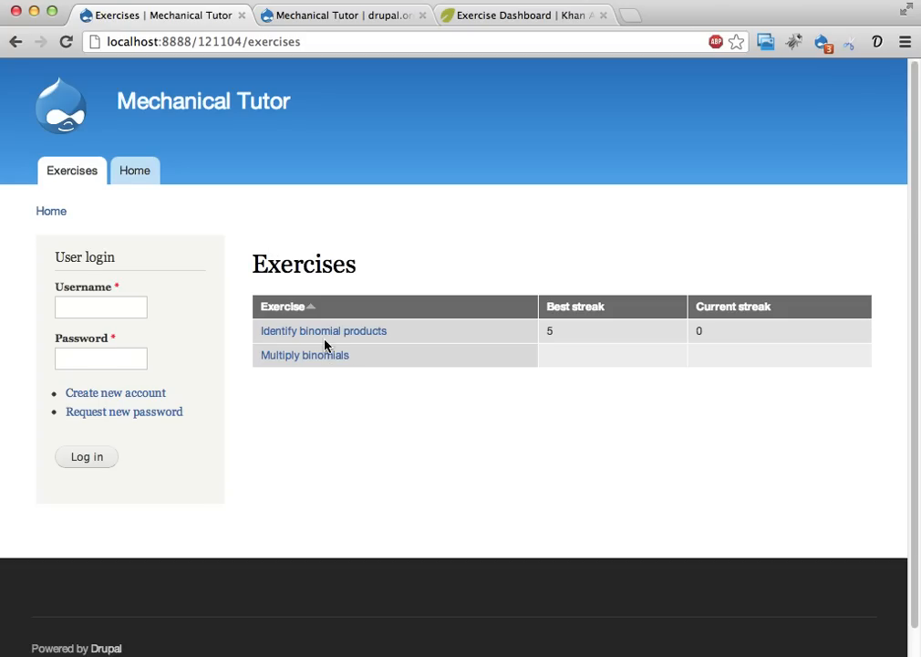
mouse_move(323, 330)
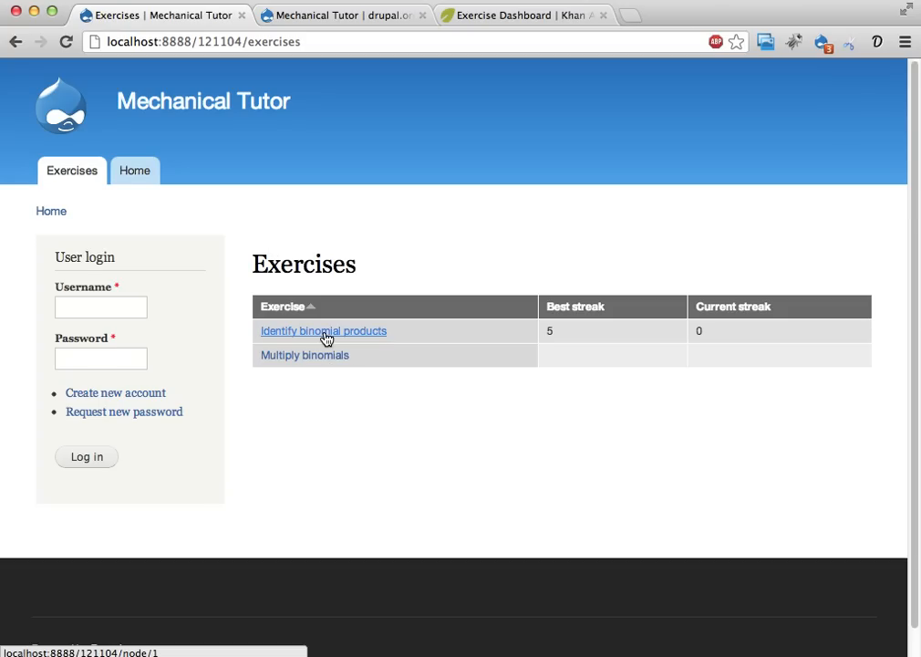
click(101, 307)
text(root)
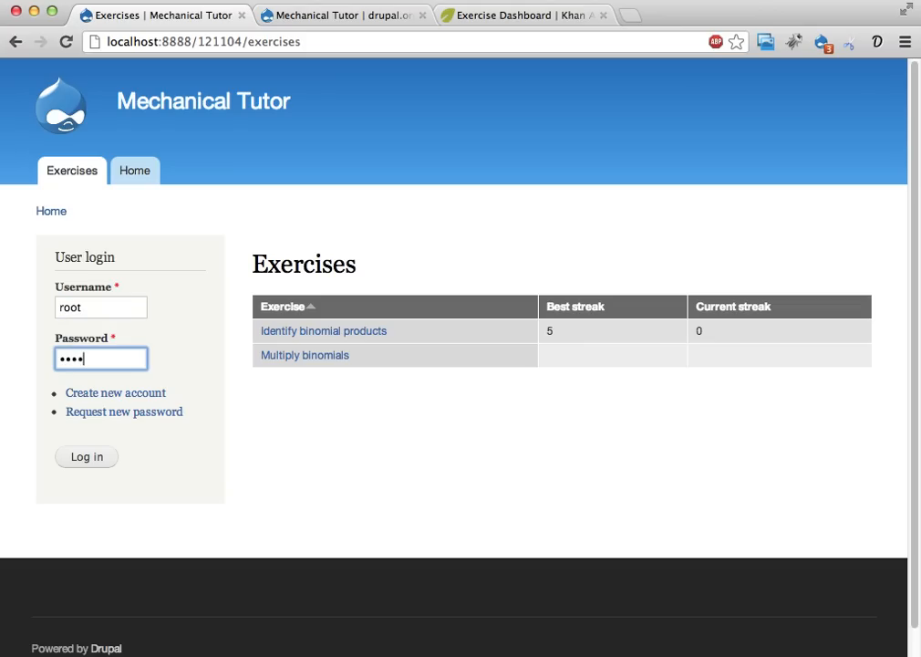
click(86, 456)
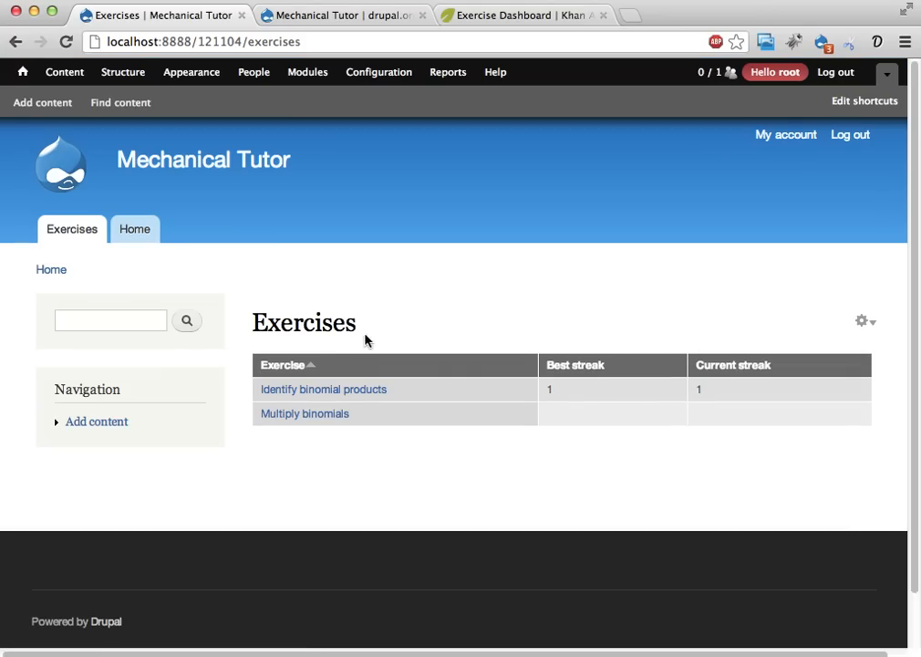
mouse_move(573, 416)
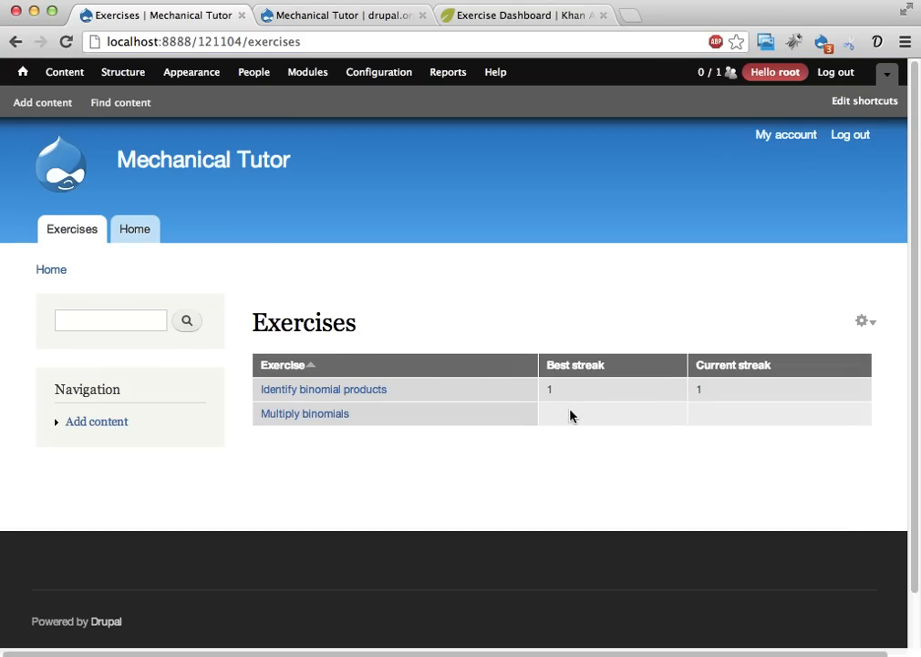
mouse_move(420, 445)
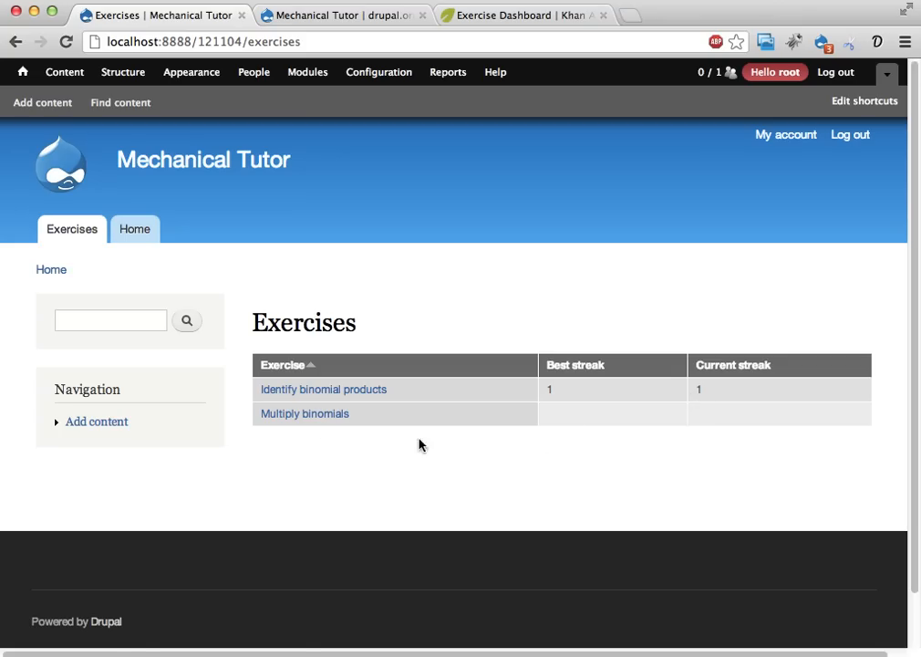
Step: Open the Multiply binomials exercise and head to its Edit form
click(304, 412)
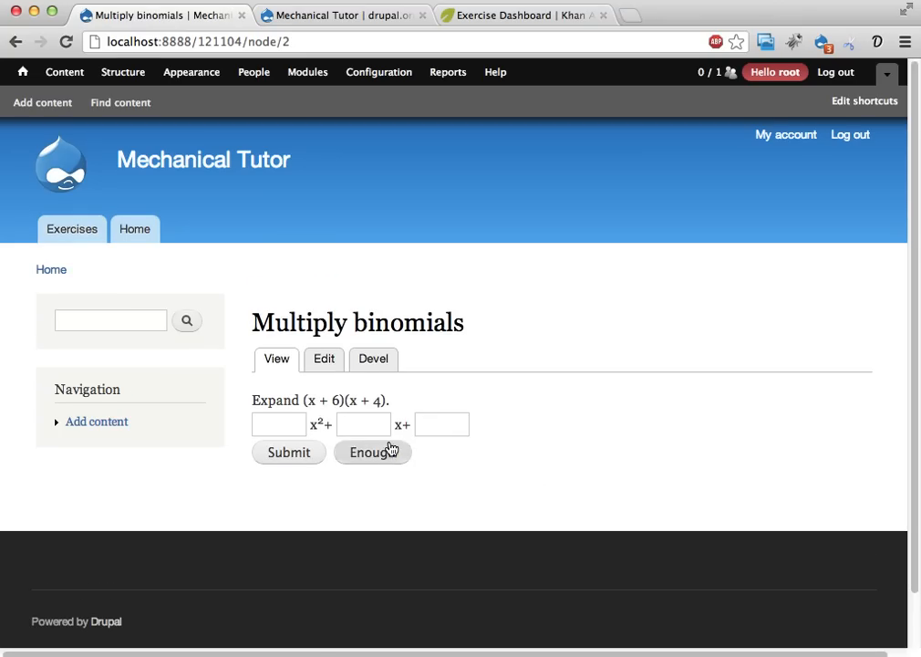
mouse_move(175, 361)
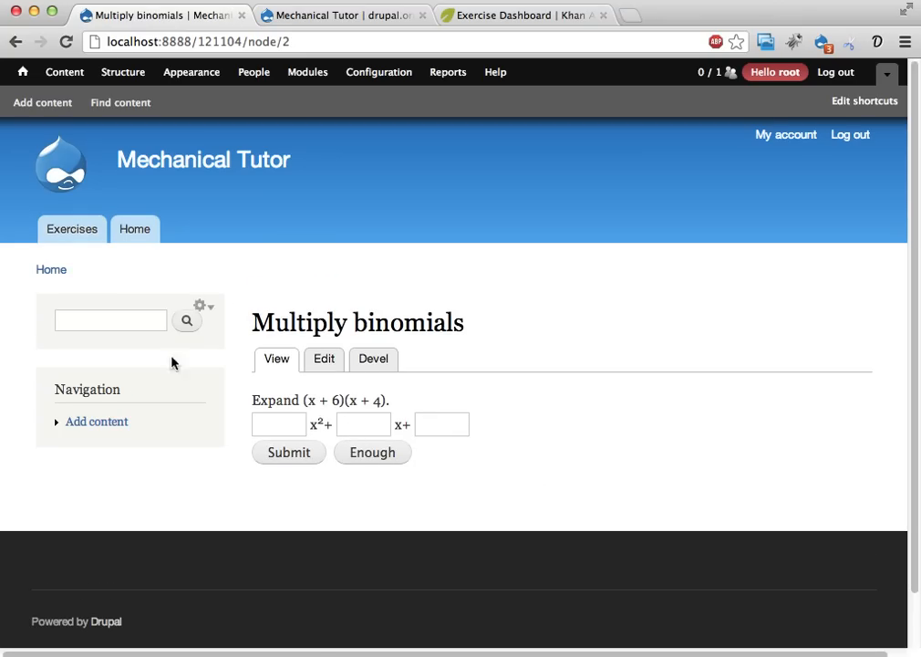
mouse_move(325, 358)
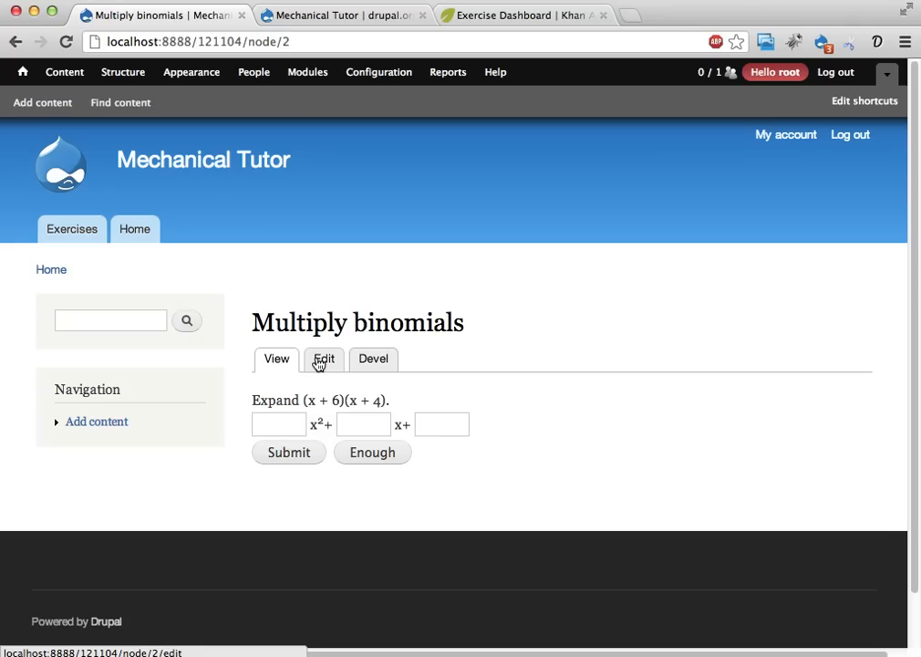
mouse_move(273, 399)
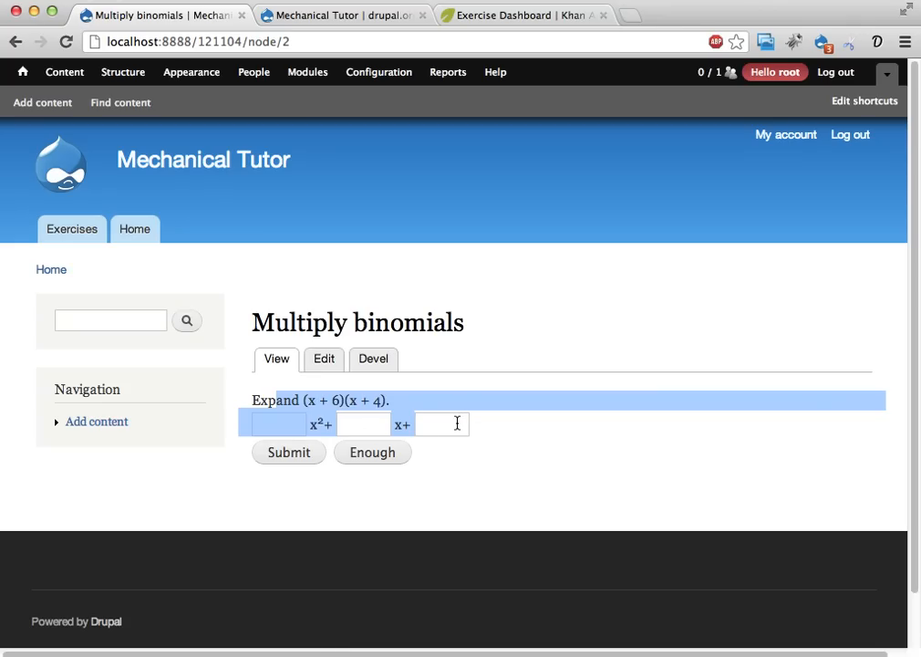
click(324, 358)
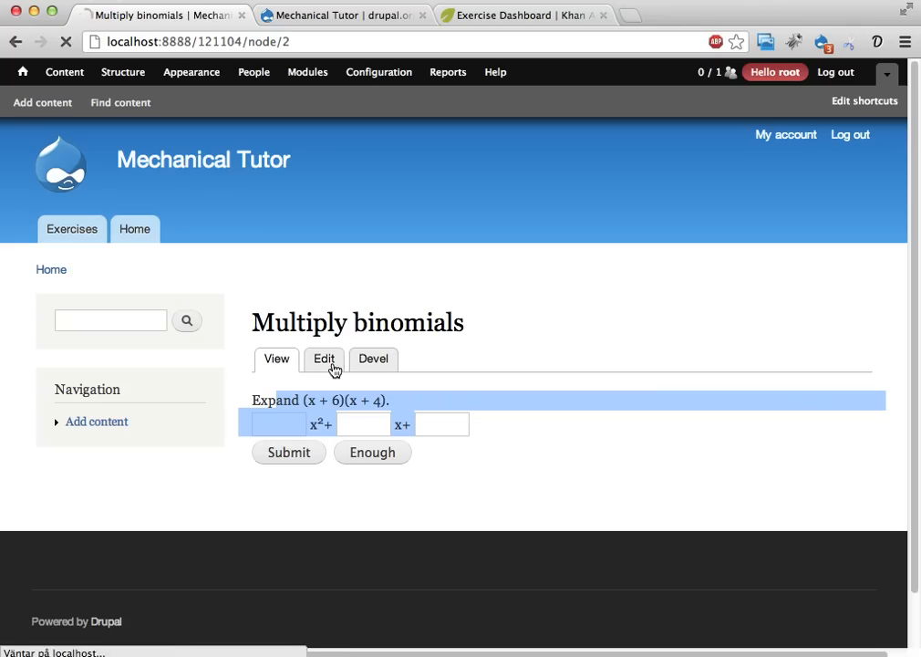
Step: Keep Multiply binomials 2 as the exercise's Question and return to View
click(325, 357)
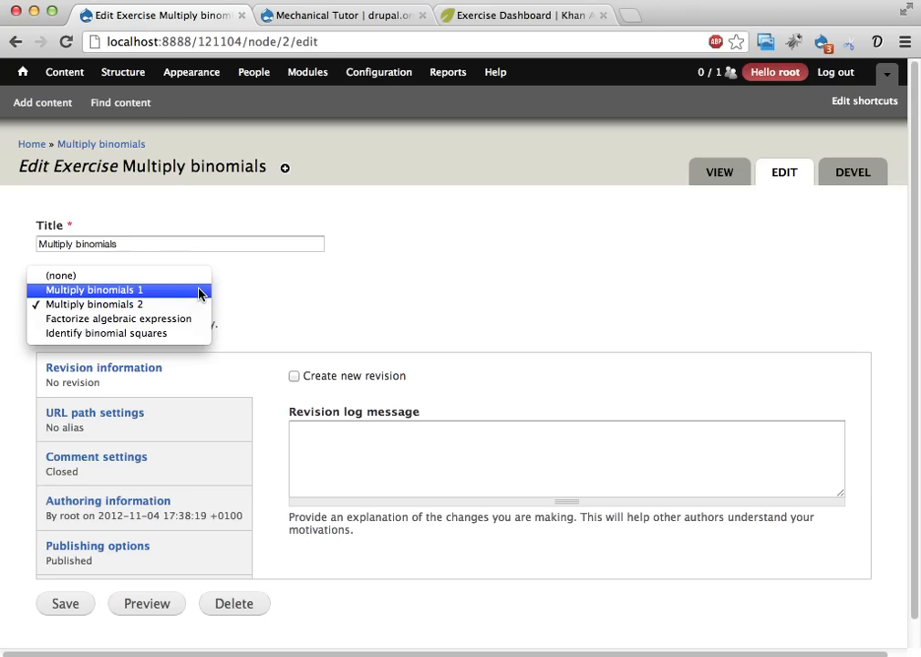
click(94, 303)
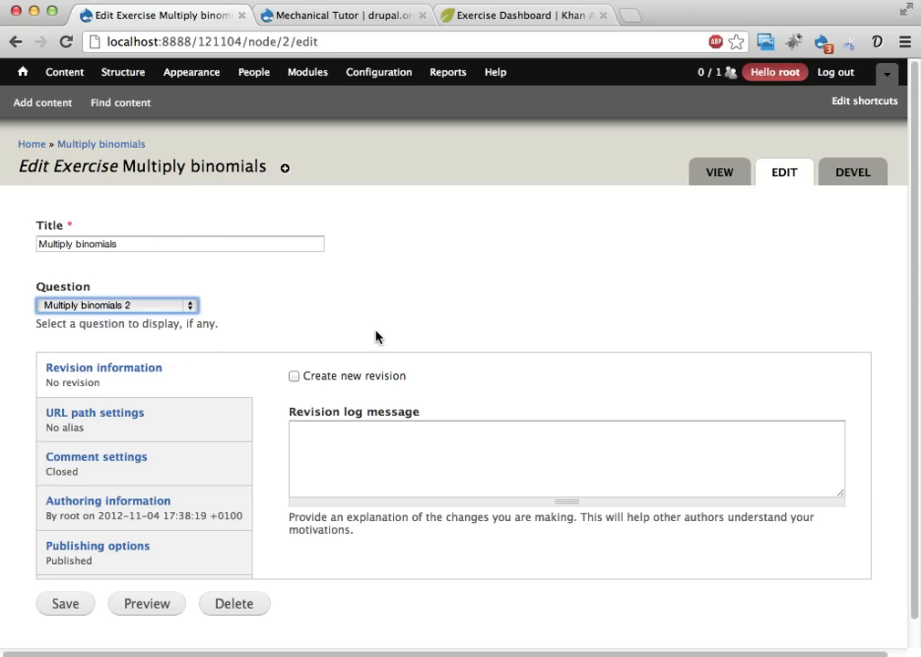
mouse_move(315, 336)
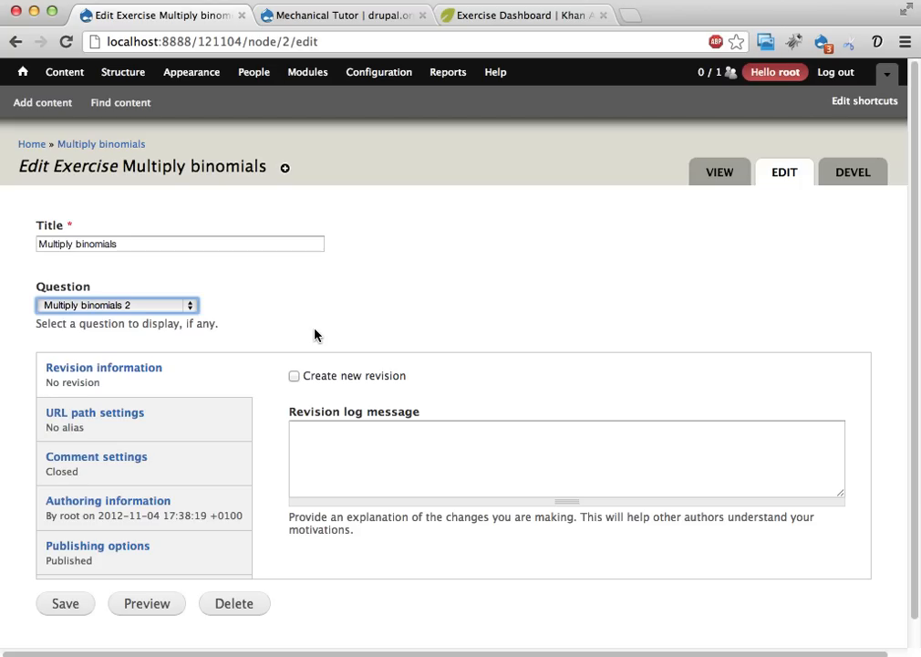
mouse_move(718, 172)
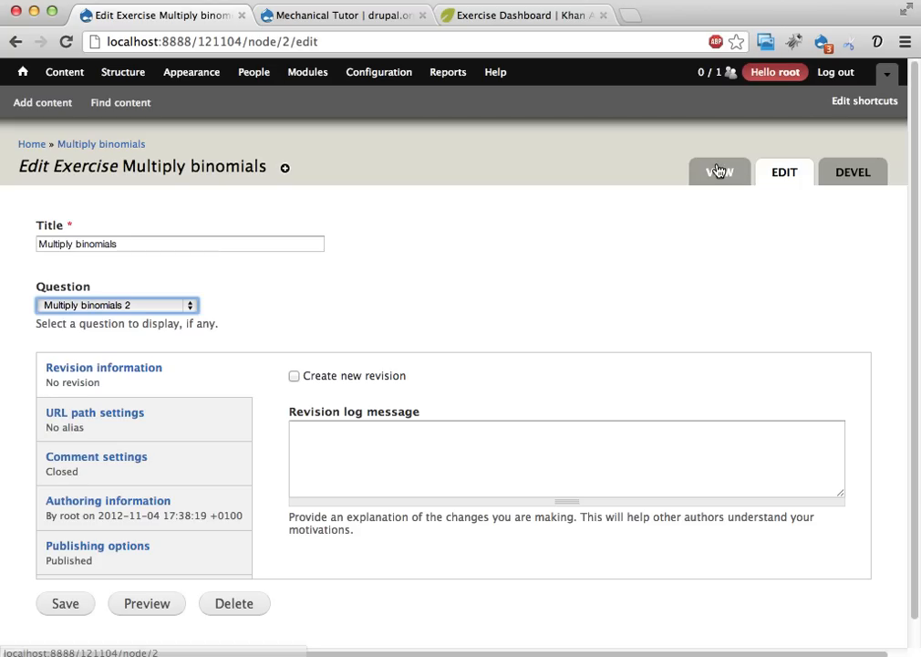
click(719, 171)
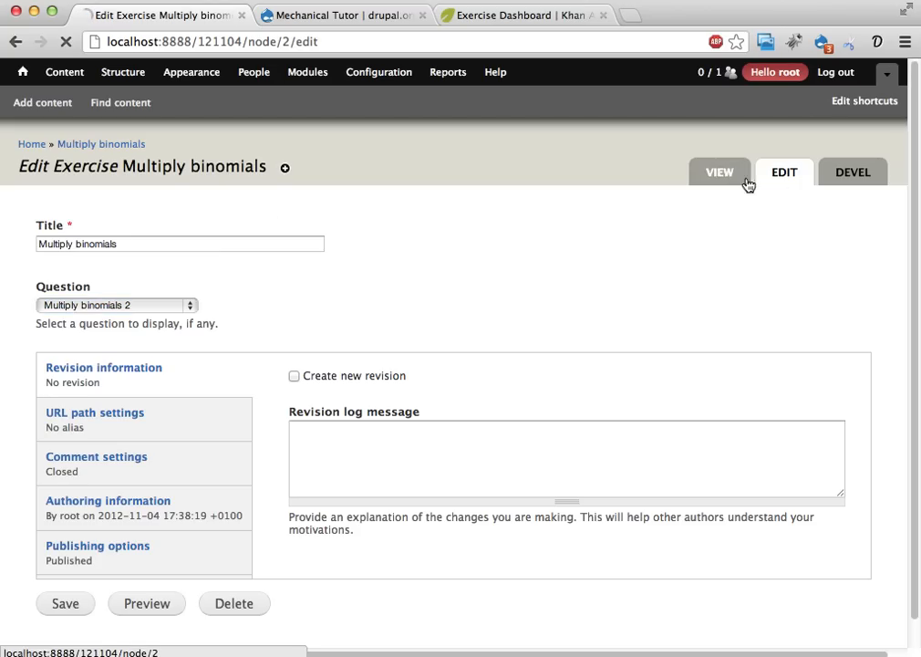
click(719, 171)
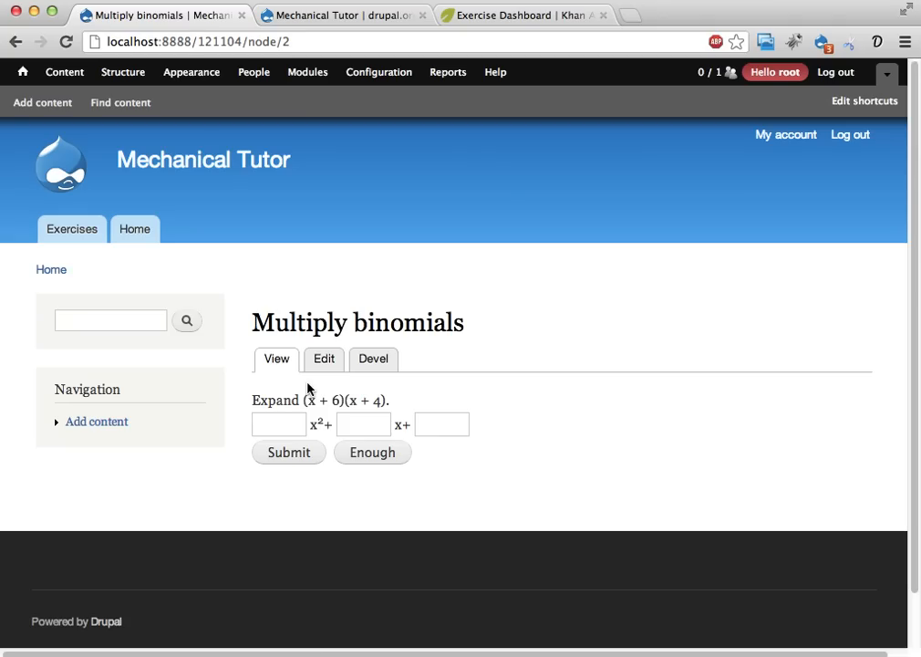
mouse_move(275, 344)
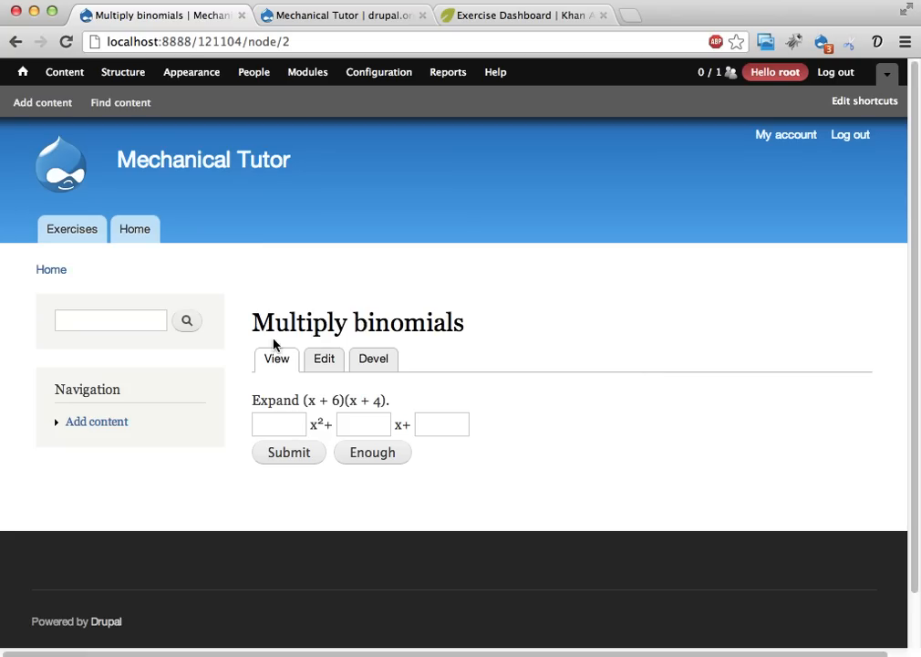
mouse_move(295, 333)
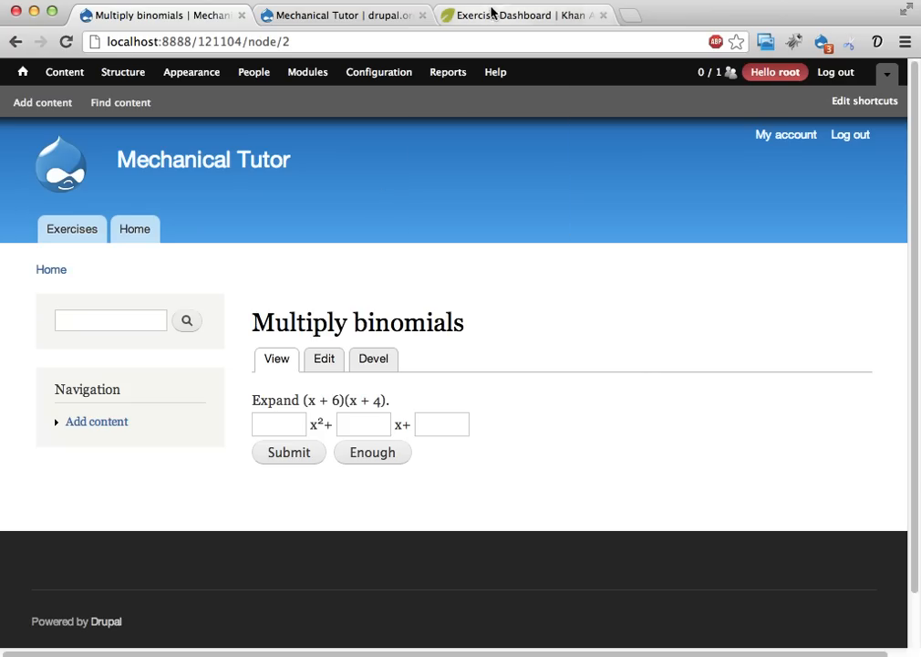
Step: Show the Khan Academy exercise dashboard and pan the knowledge map toward geometry and functions
click(510, 15)
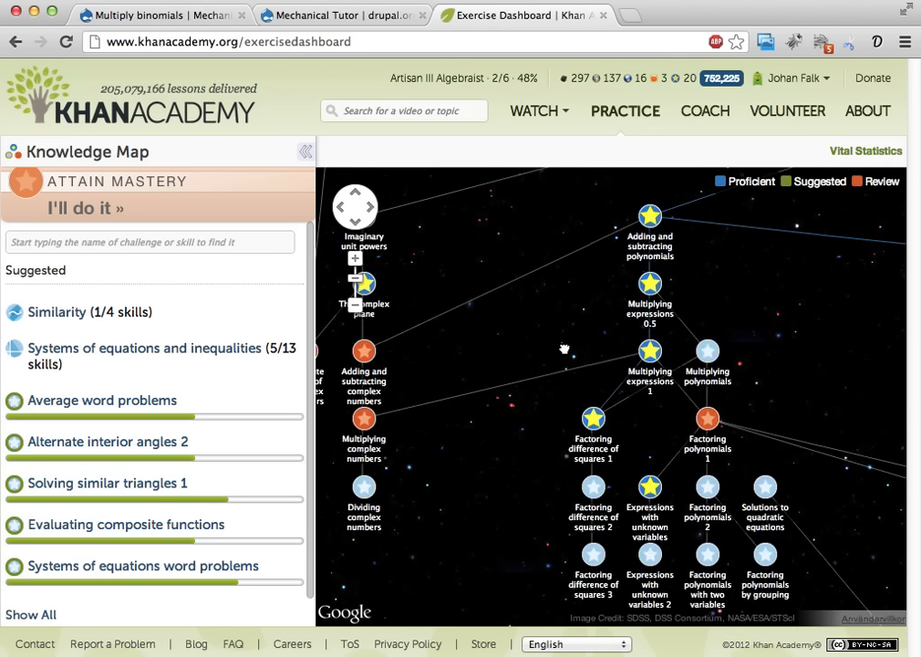
drag(564, 348, 673, 397)
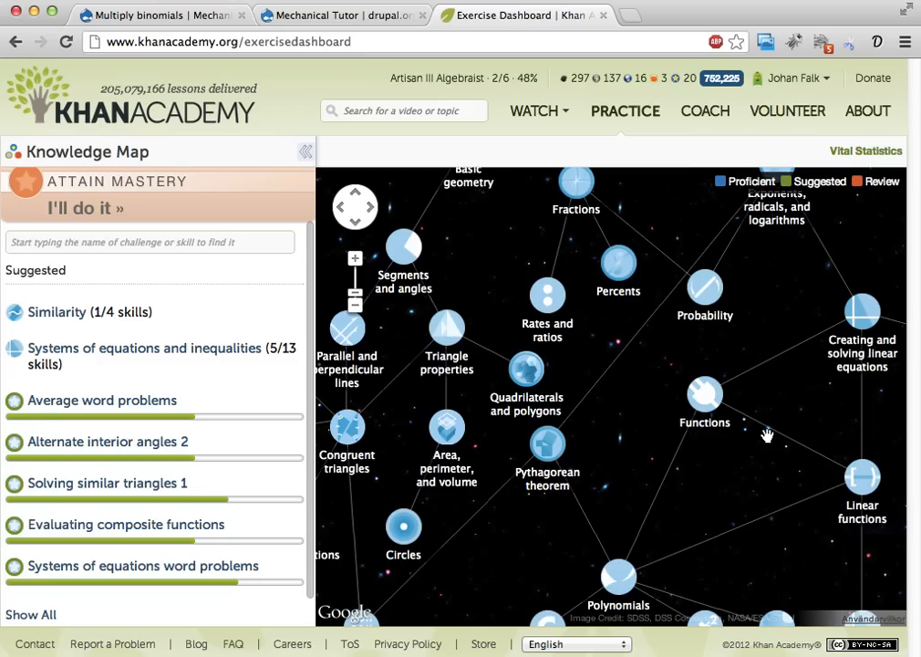
mouse_move(689, 445)
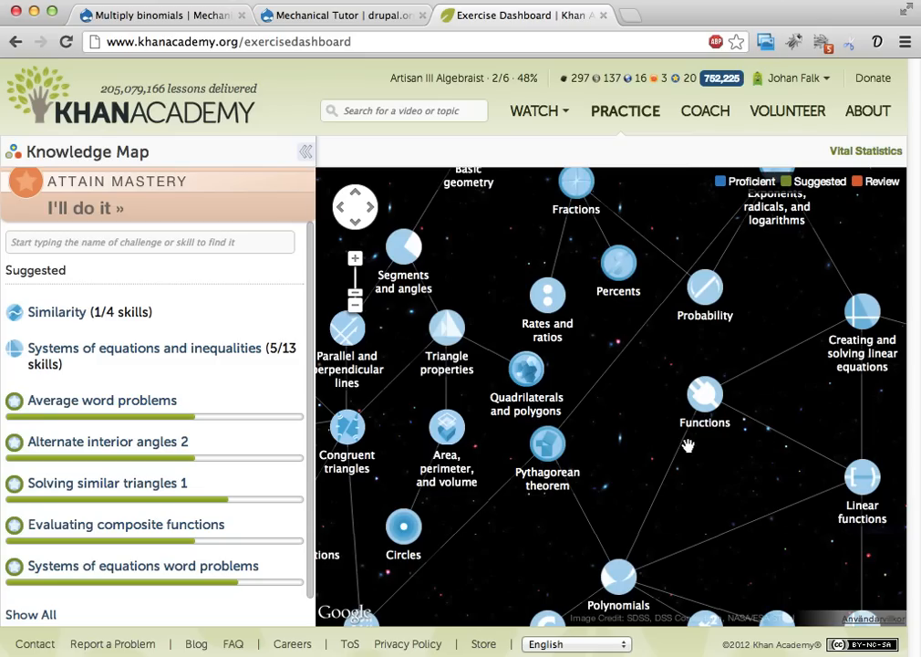
Step: Read through the Mechanical Tutor project page on drupal.org
click(343, 15)
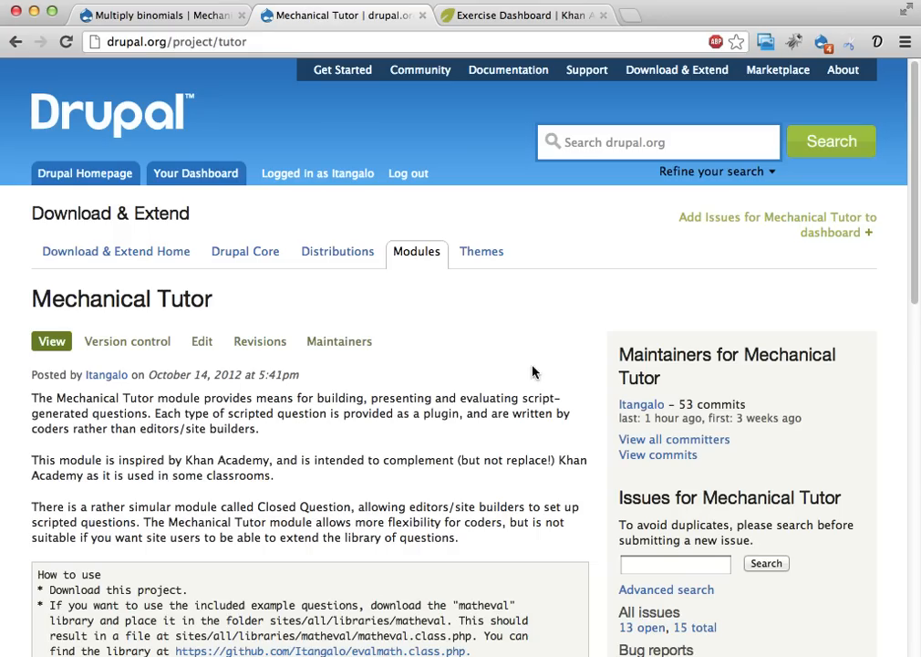
mouse_move(35, 288)
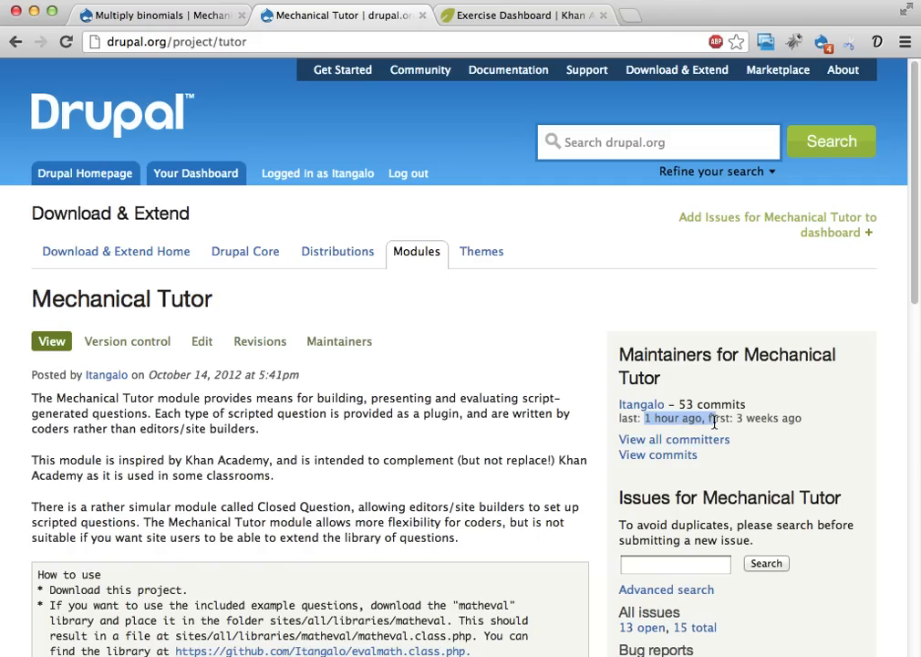
mouse_move(519, 416)
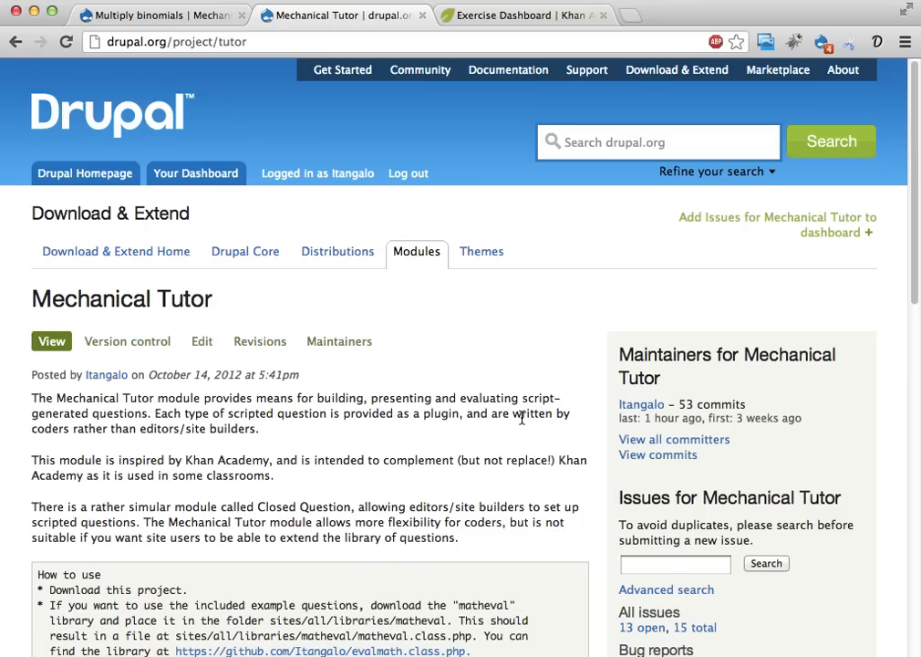
scroll(down, 3)
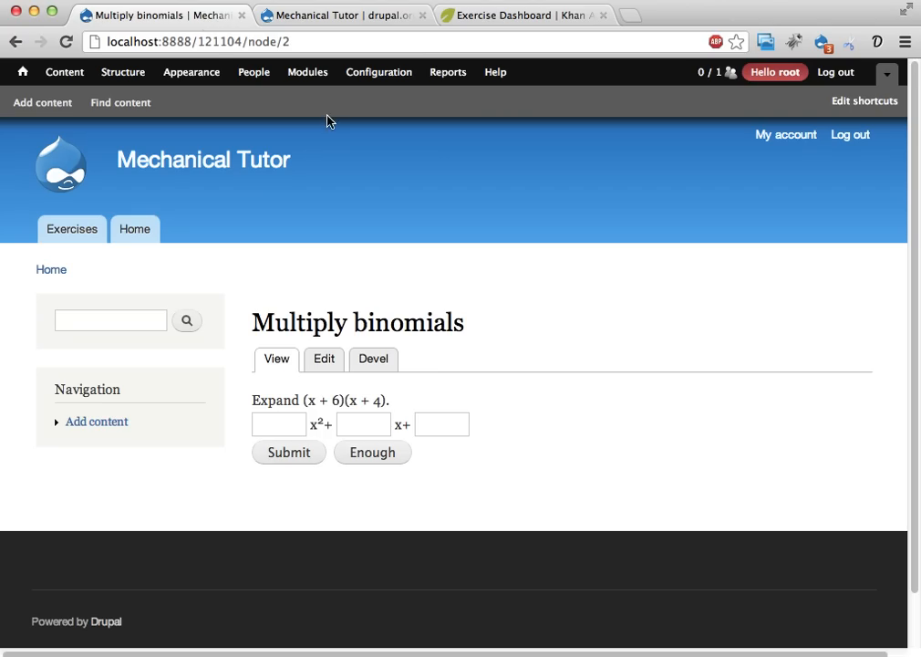
mouse_move(405, 390)
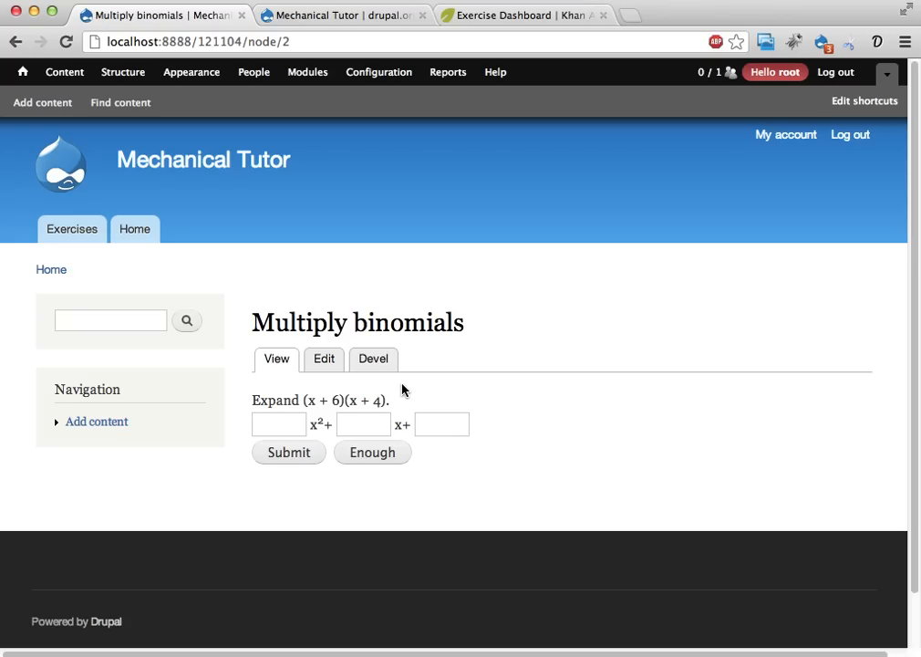